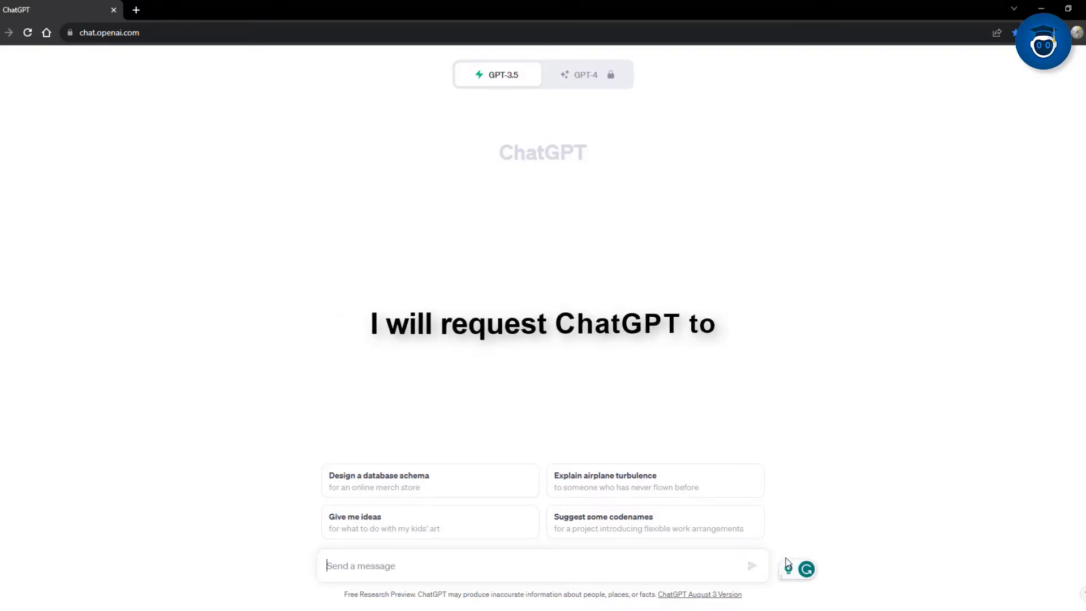
Ask ChatGPT to craft a 300-word thesis on mental health.
type("Craft a 300 word thesis on menta")
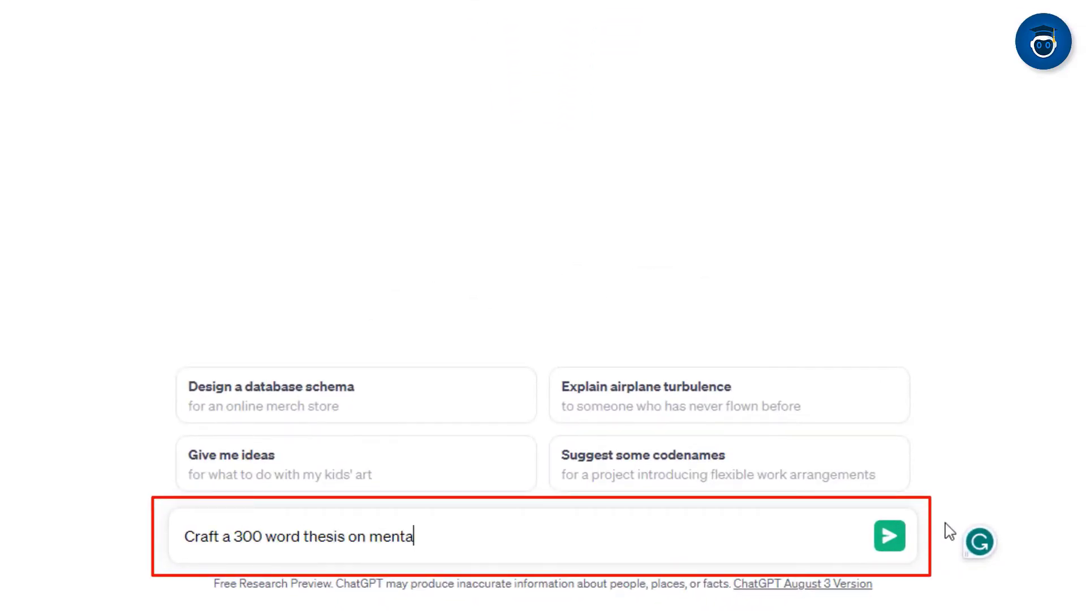
left_click(890, 536)
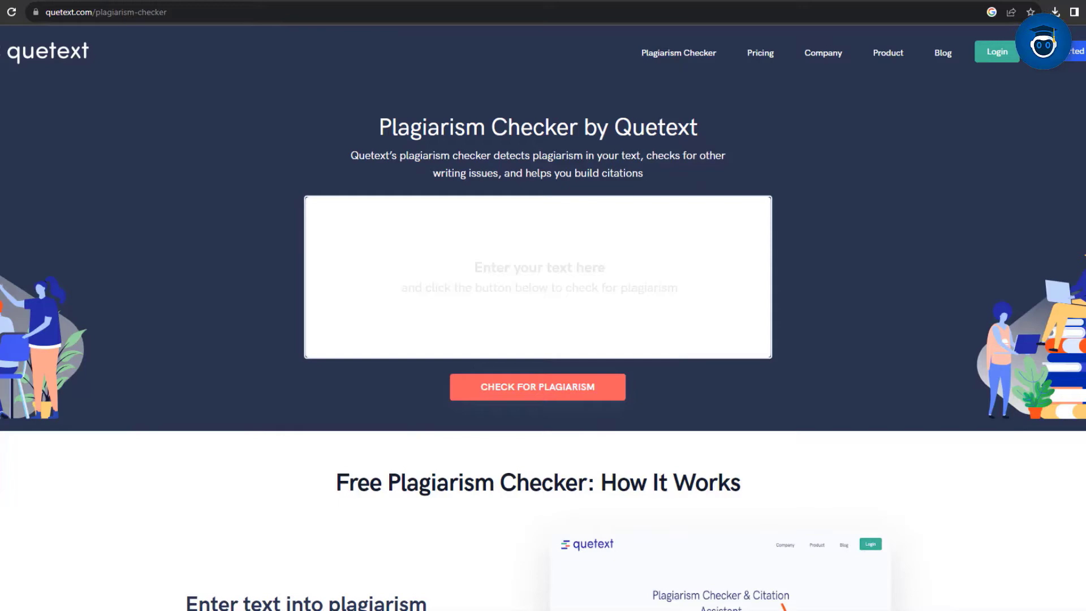
scroll("down", 3)
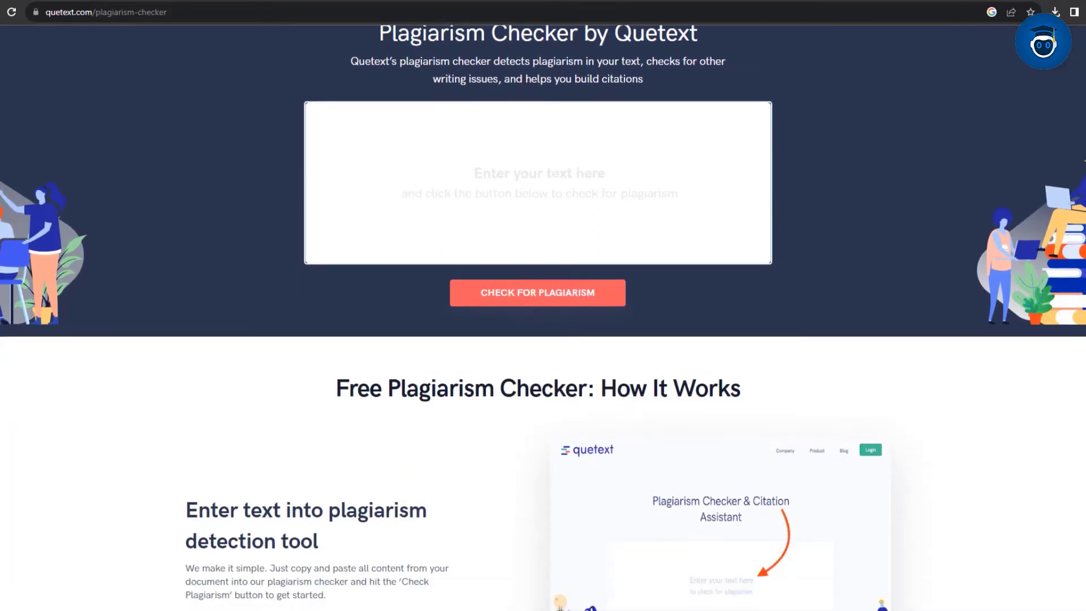
scroll("down", 3)
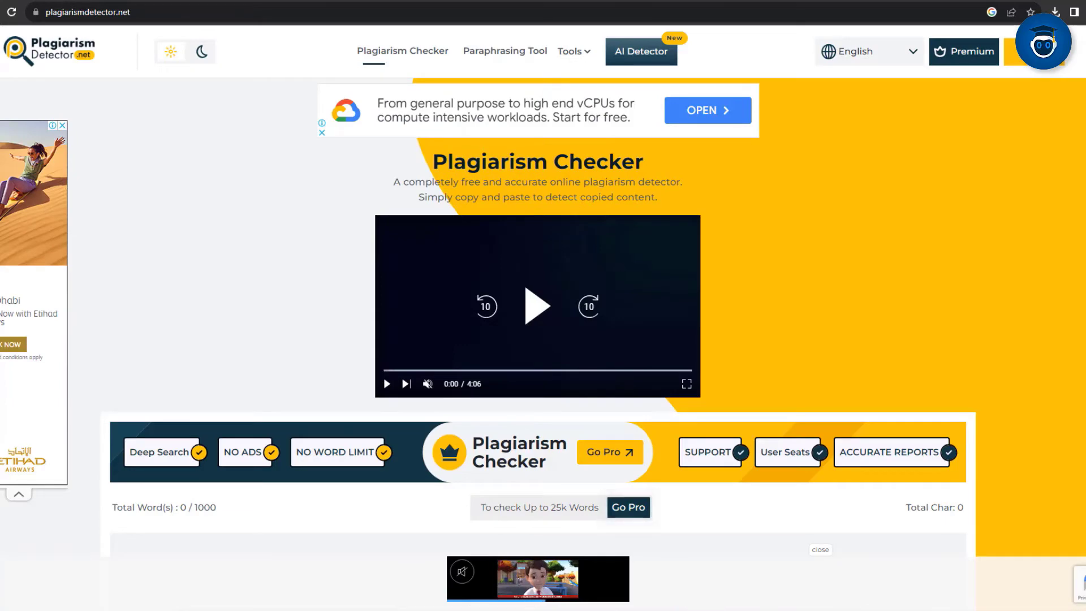
scroll("down", 3)
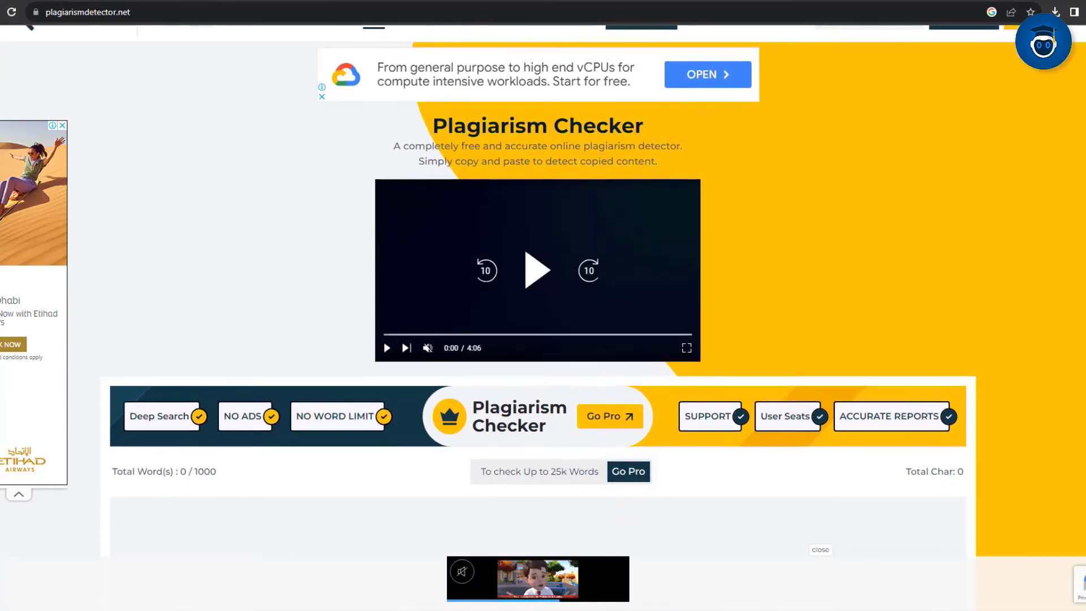
scroll("down", 3)
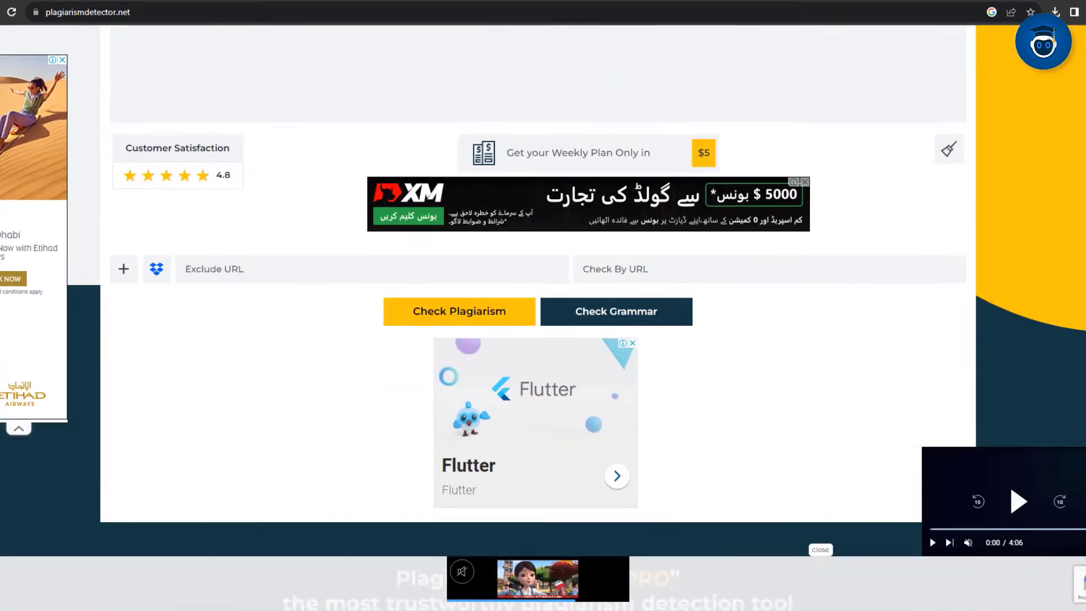
scroll("down", 3)
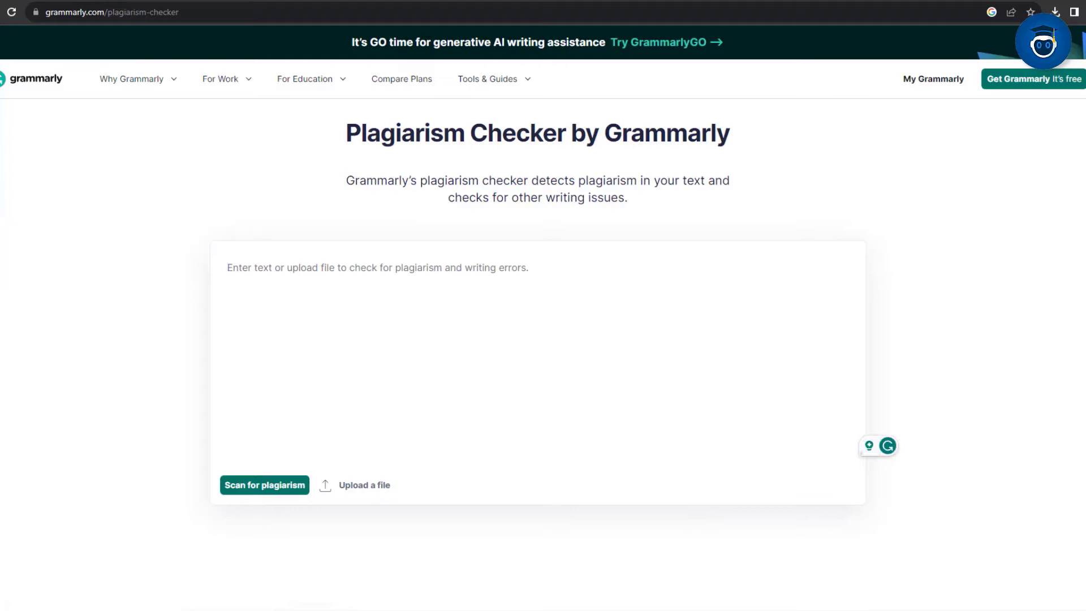
scroll("down", 3)
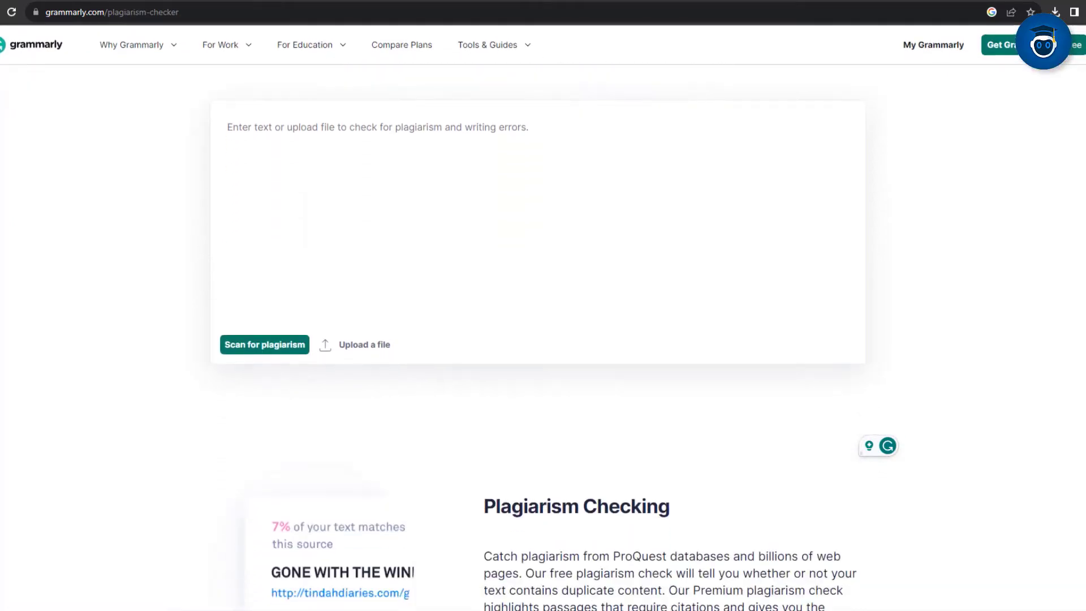
scroll("down", 3)
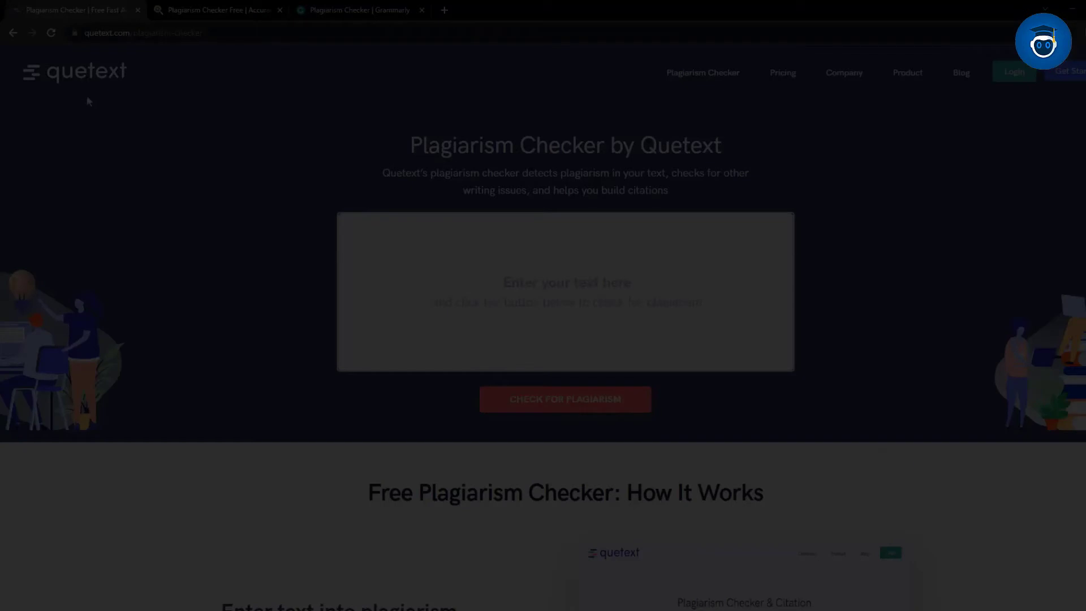
Run Quetext's plagiarism check on the pasted thesis, then head to Grammarly's plans page.
type("QUETEXT")
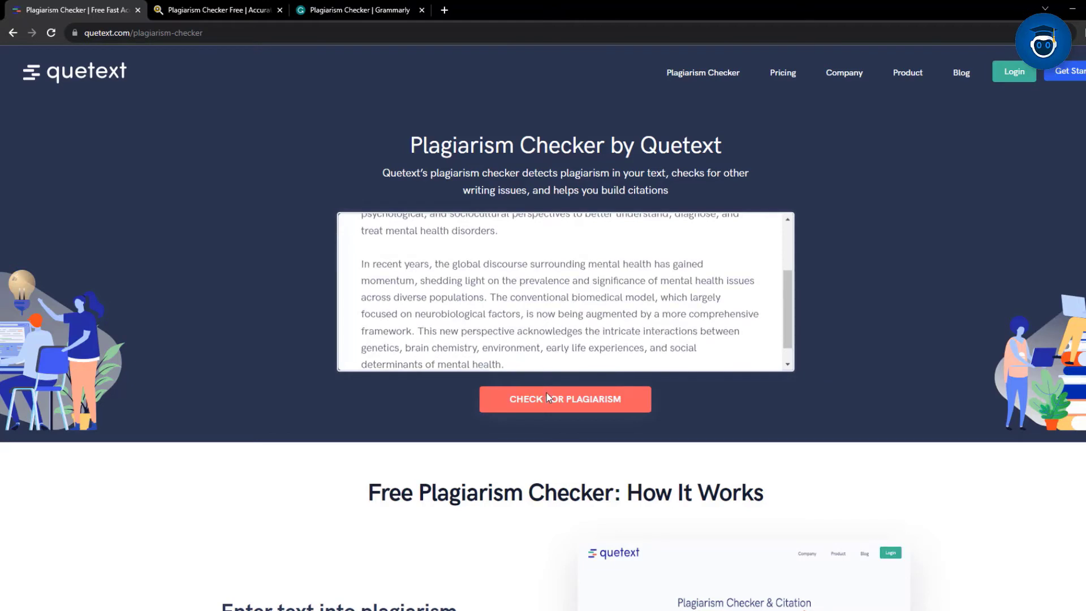
left_click(566, 398)
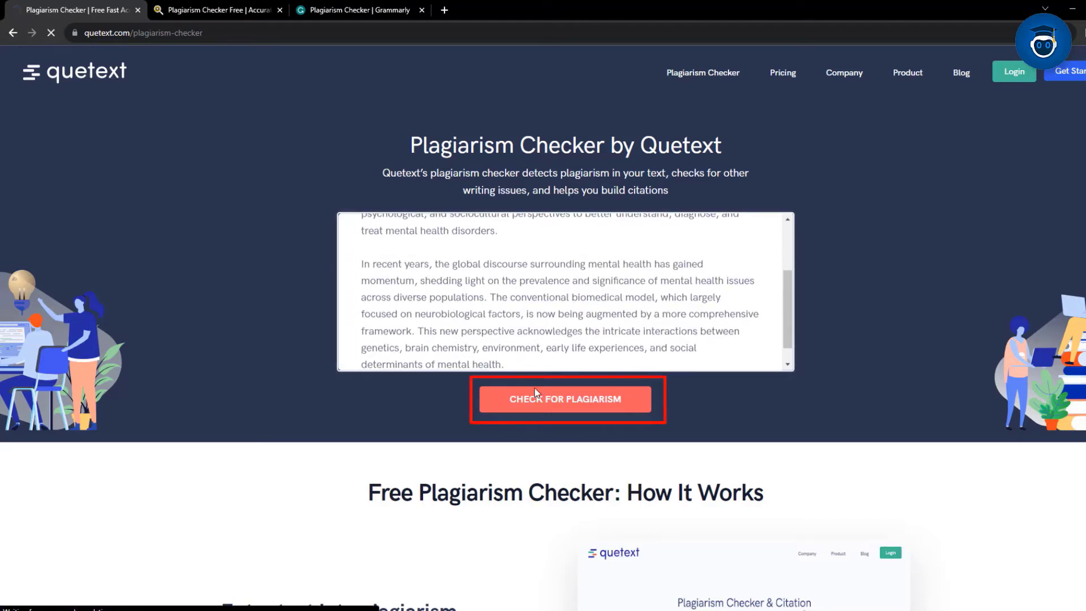
left_click(565, 400)
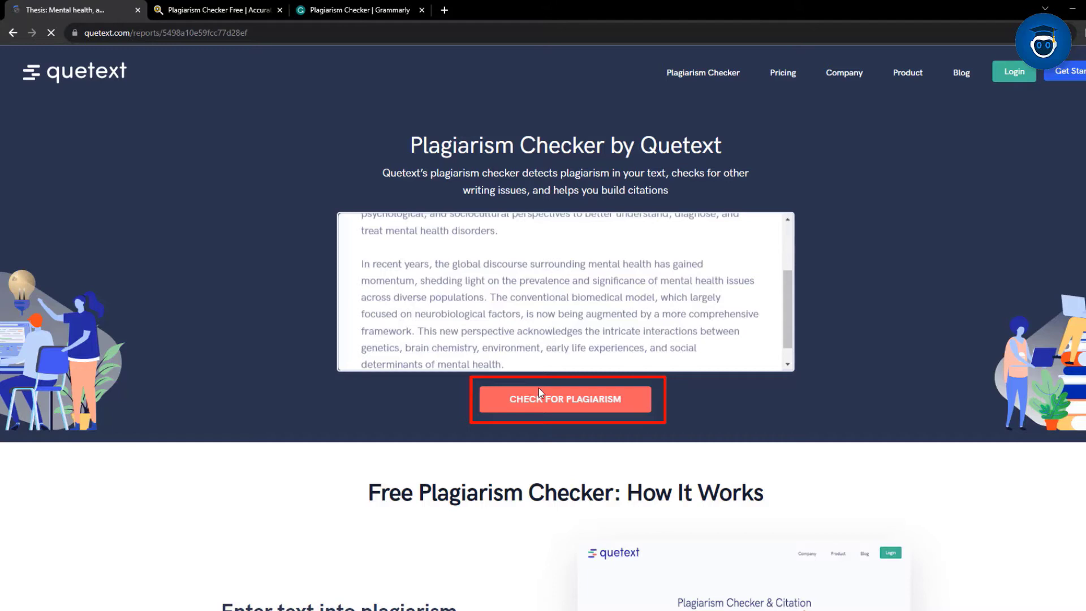
left_click(566, 399)
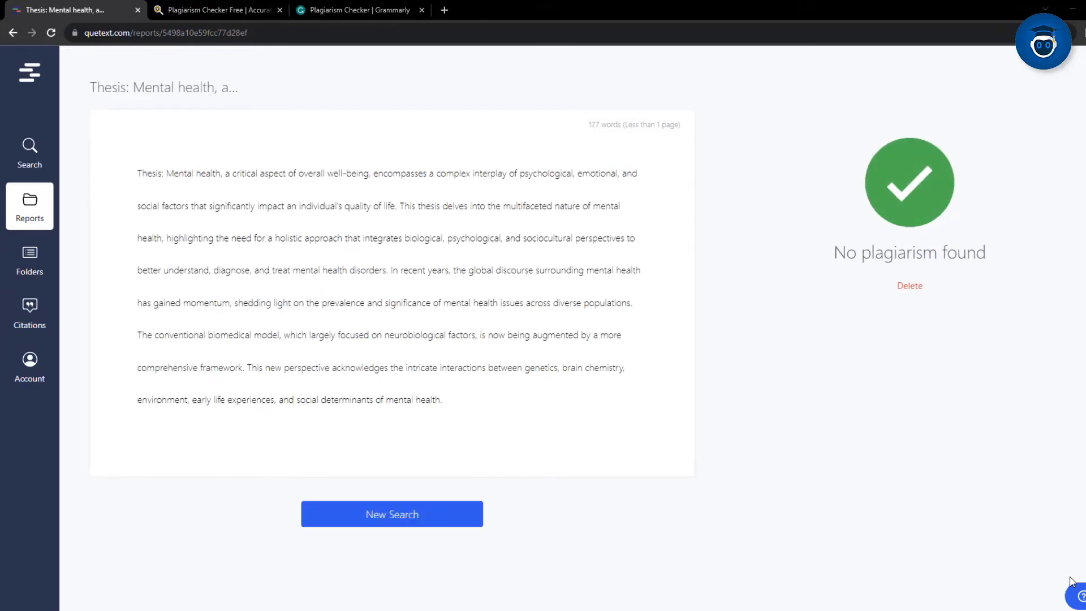
mouse_move(776, 418)
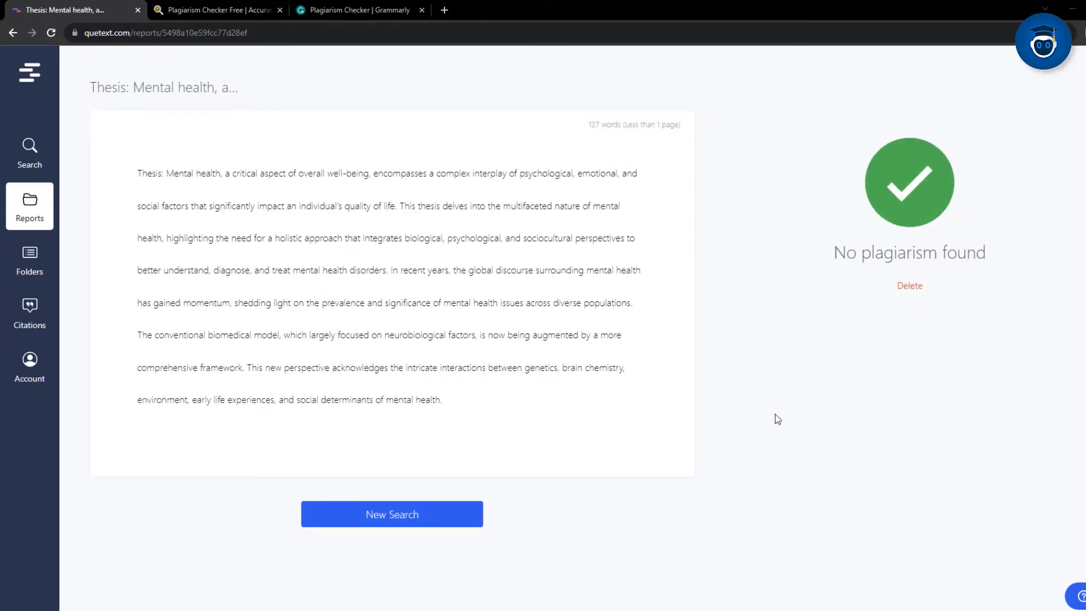
mouse_move(860, 264)
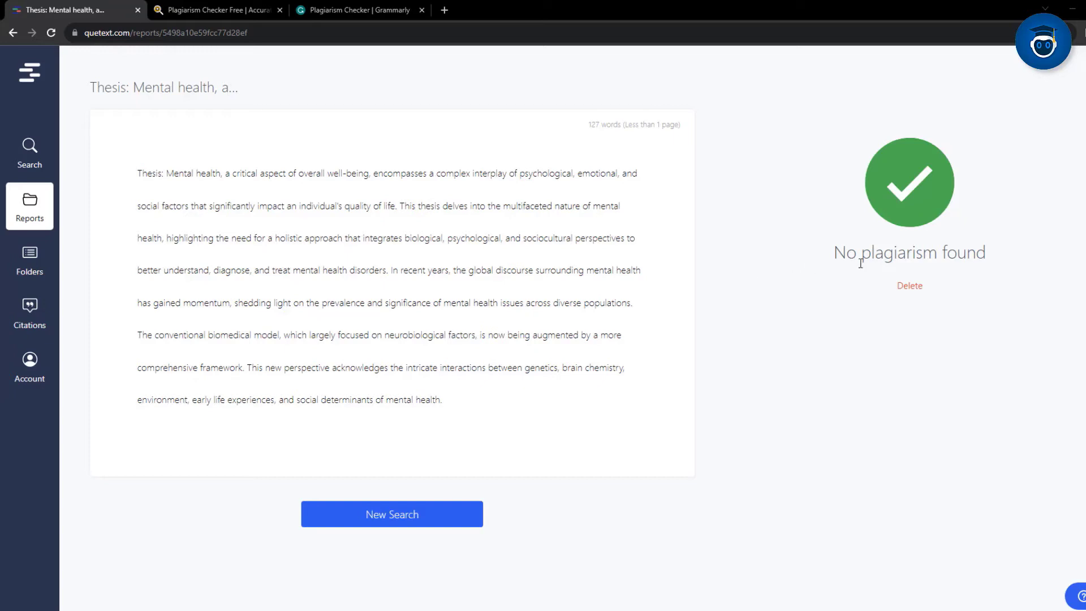
mouse_move(871, 273)
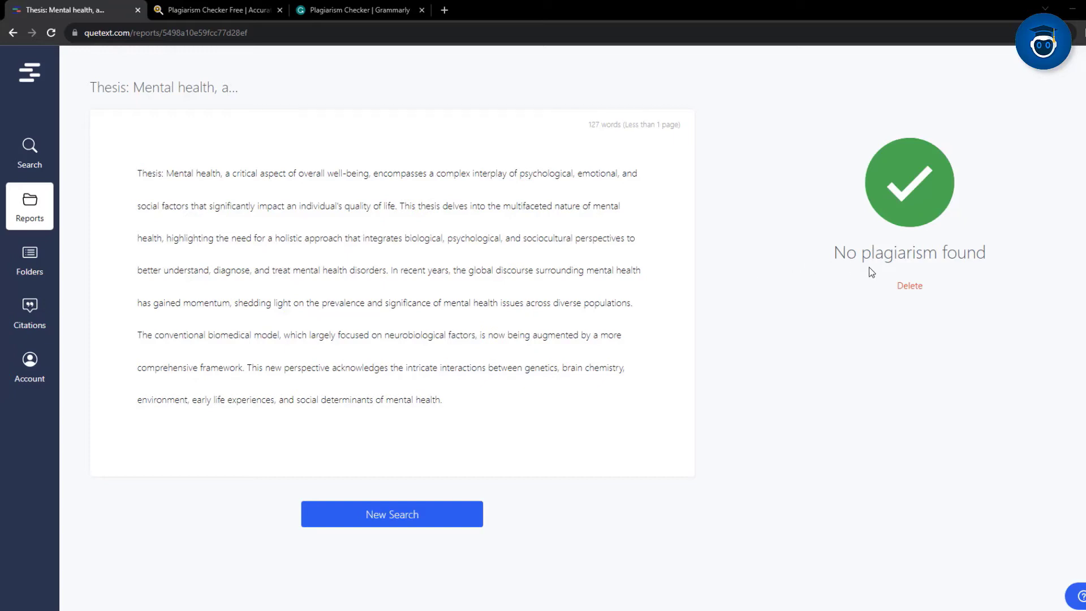
mouse_move(876, 273)
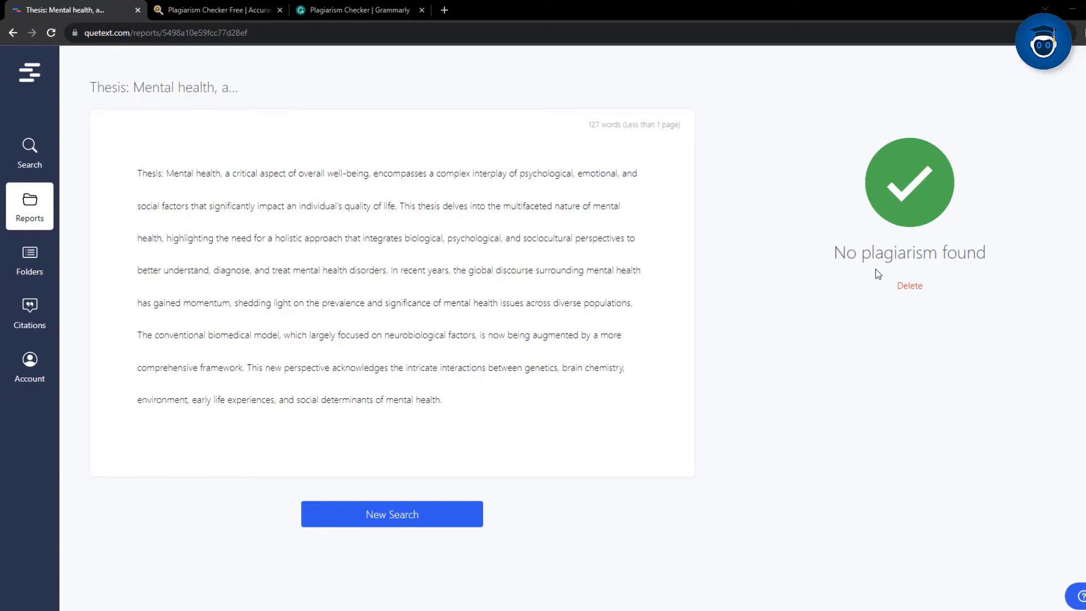
mouse_move(996, 478)
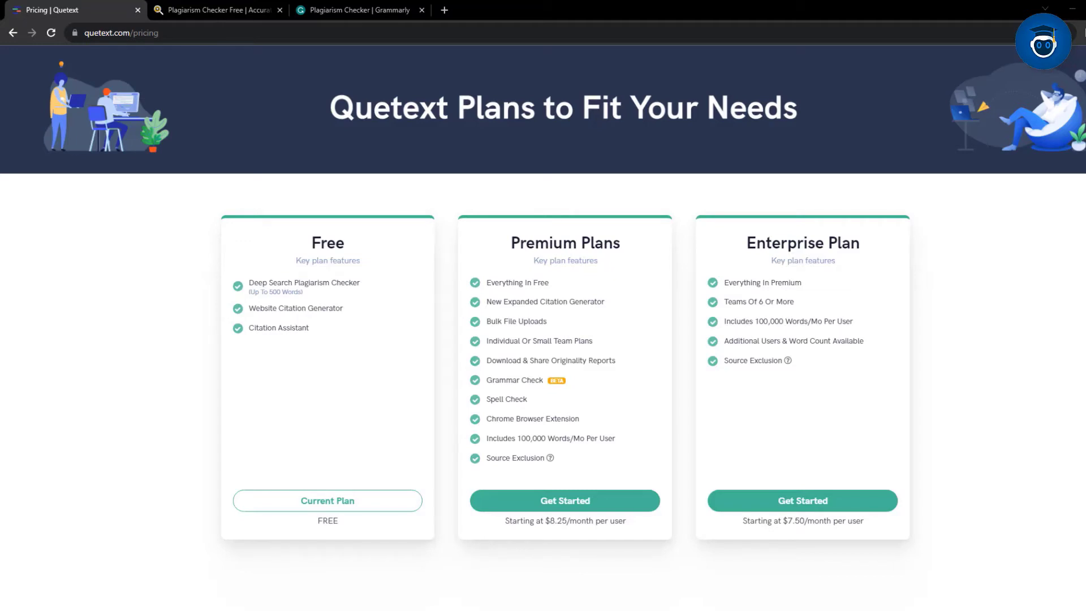
left_click(358, 9)
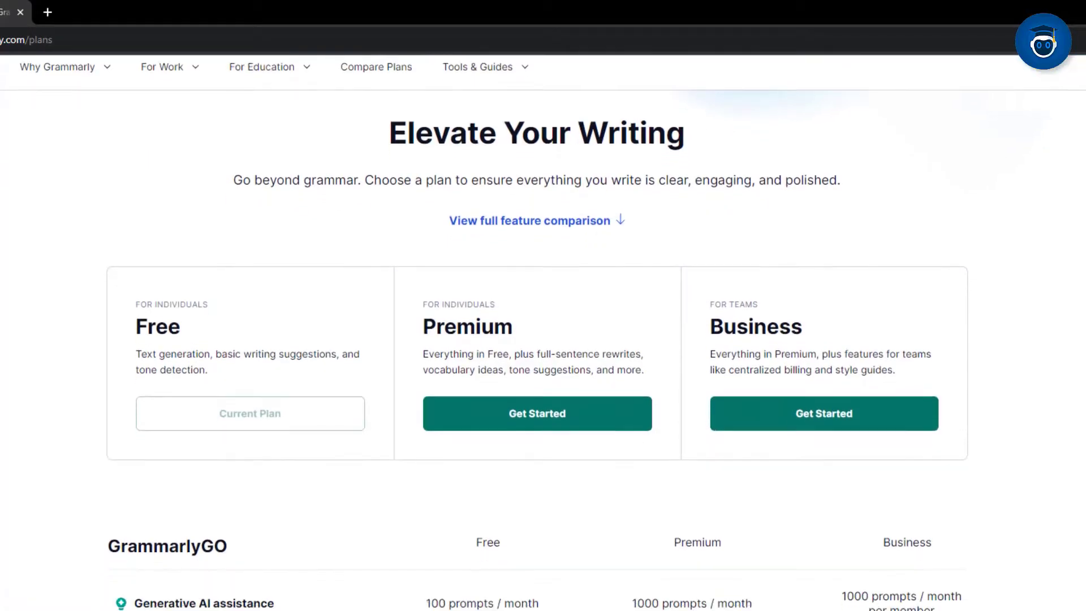
Scan the pasted thesis in Grammarly's plagiarism checker and view its significant-plagiarism verdict.
scroll("down", 3)
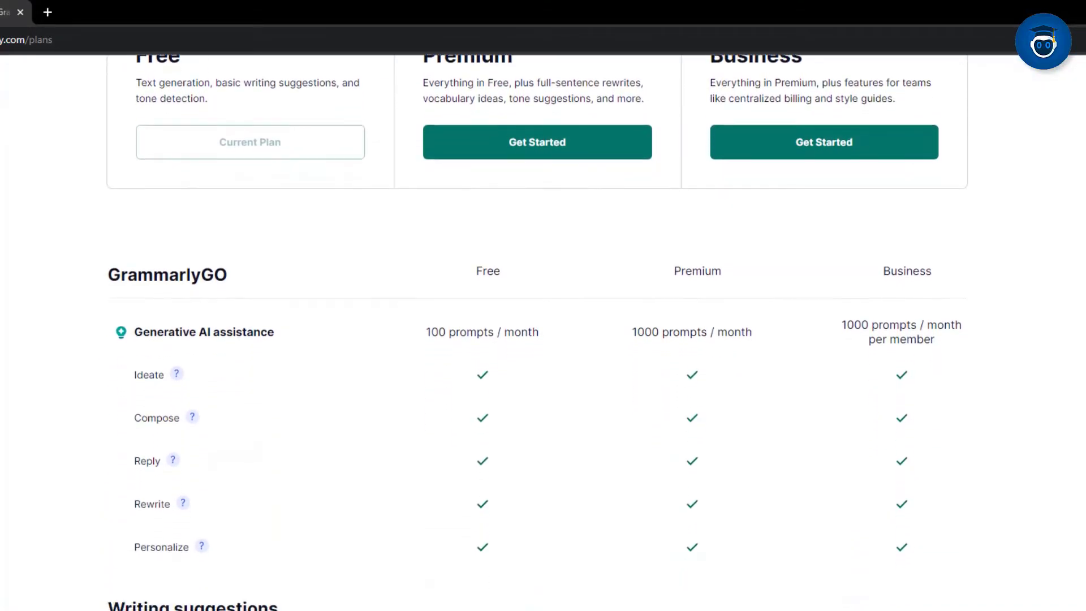
scroll("down", 3)
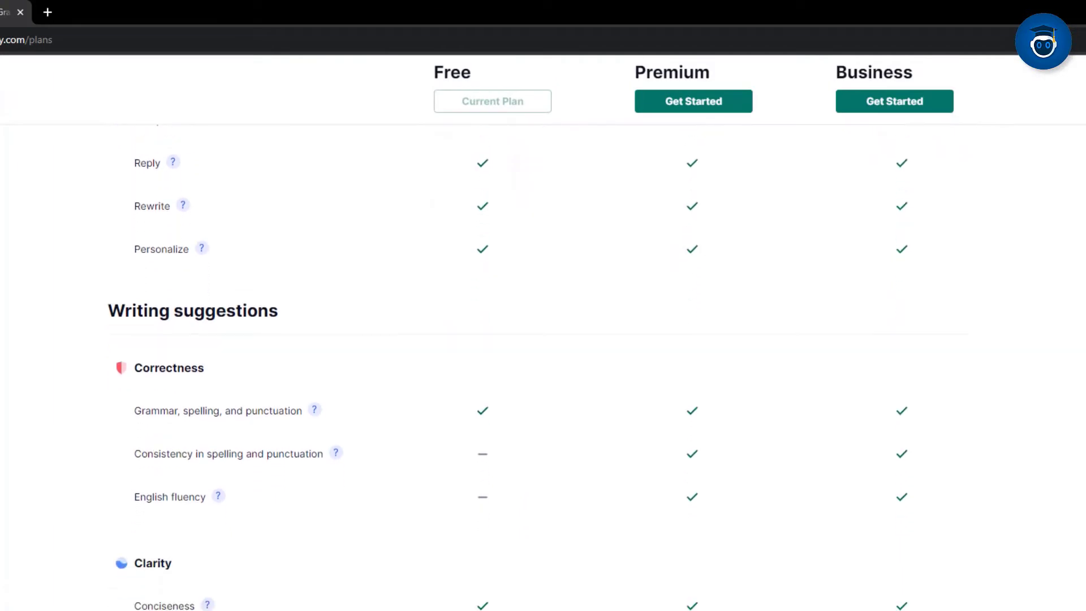
scroll("down", 3)
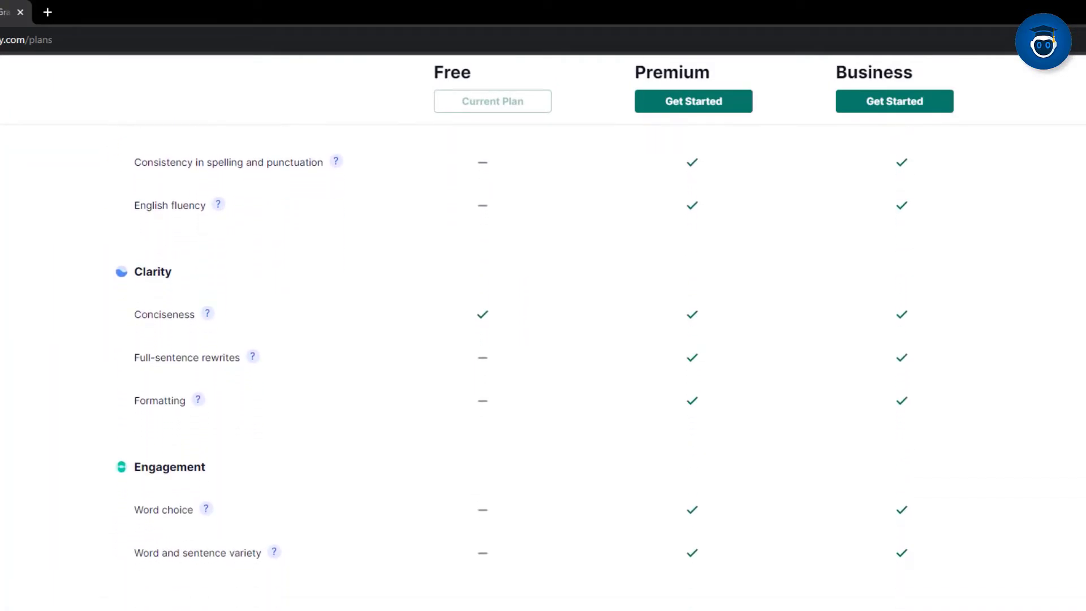
scroll("down", 3)
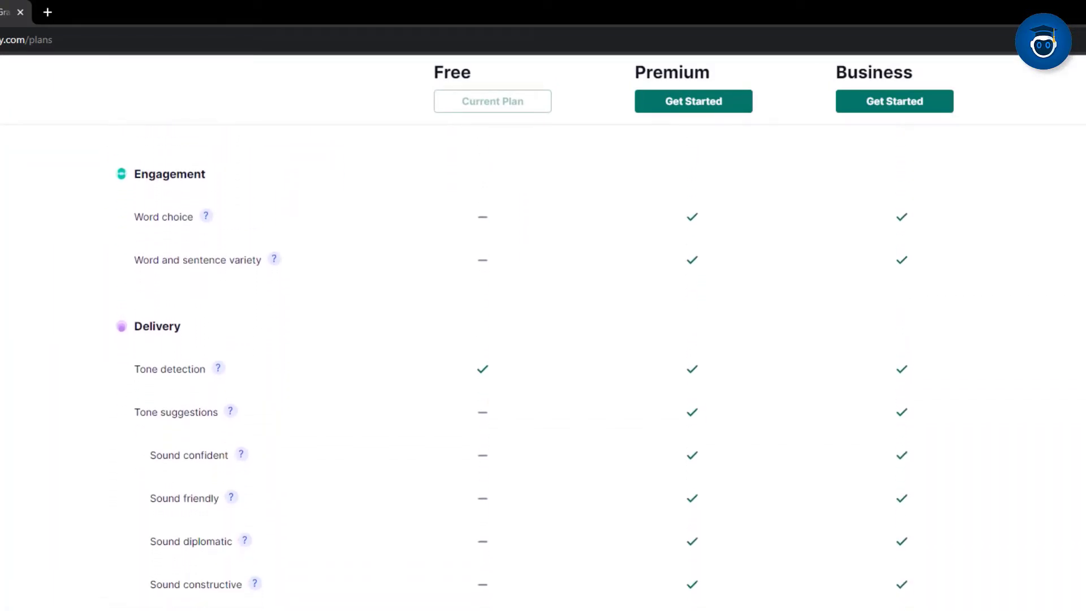
scroll("down", 3)
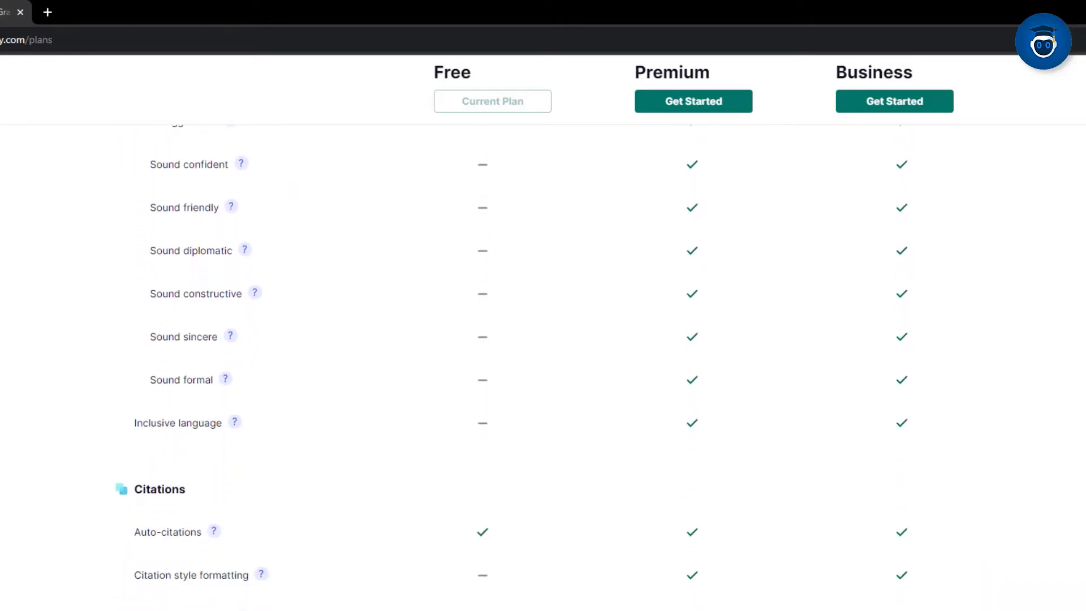
scroll("down", 3)
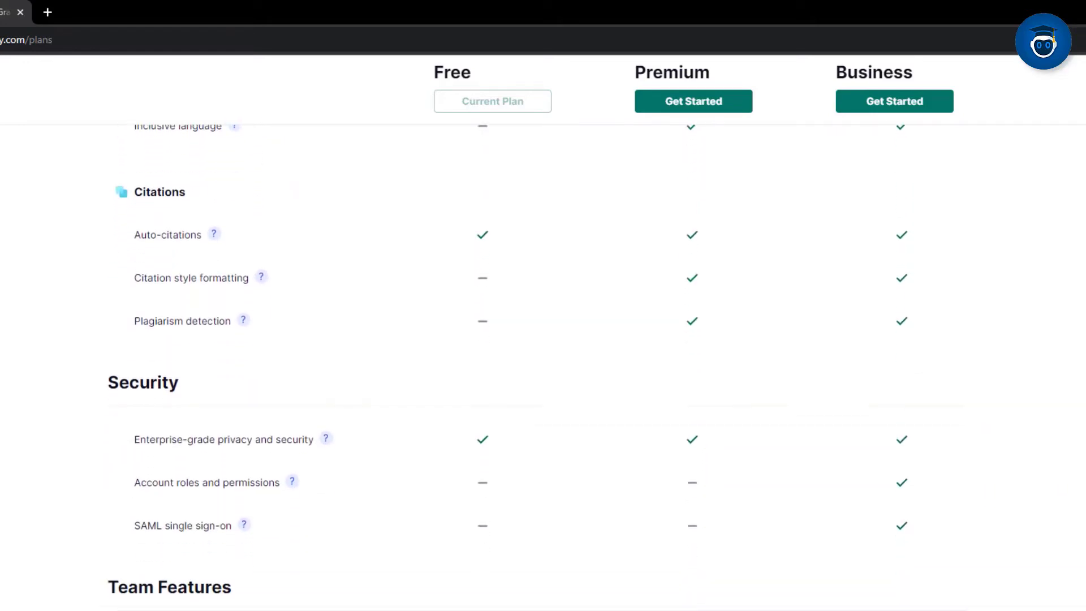
scroll("down", 3)
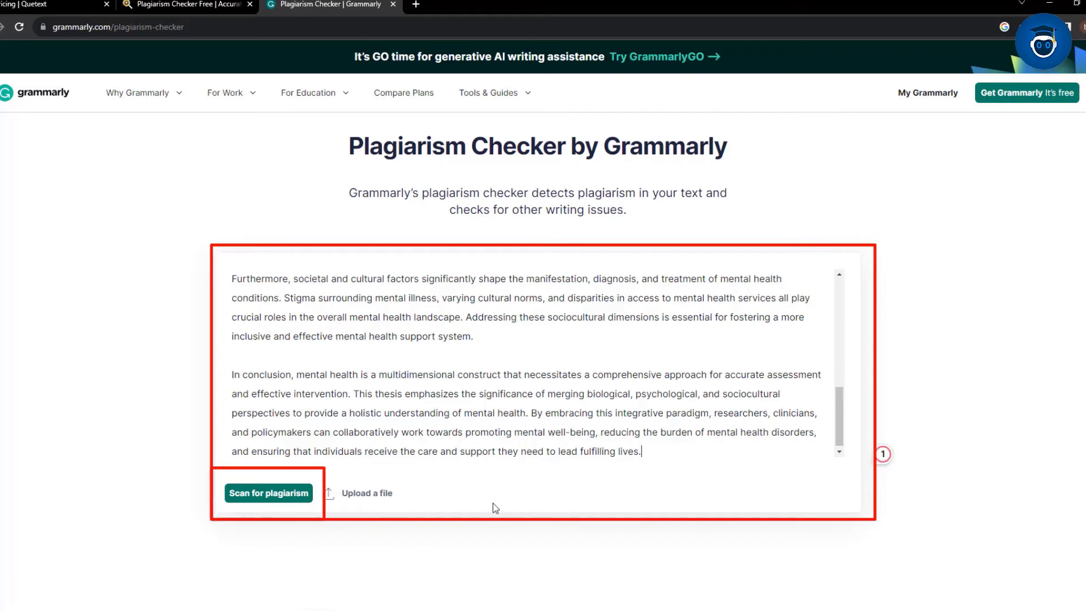
left_click(268, 493)
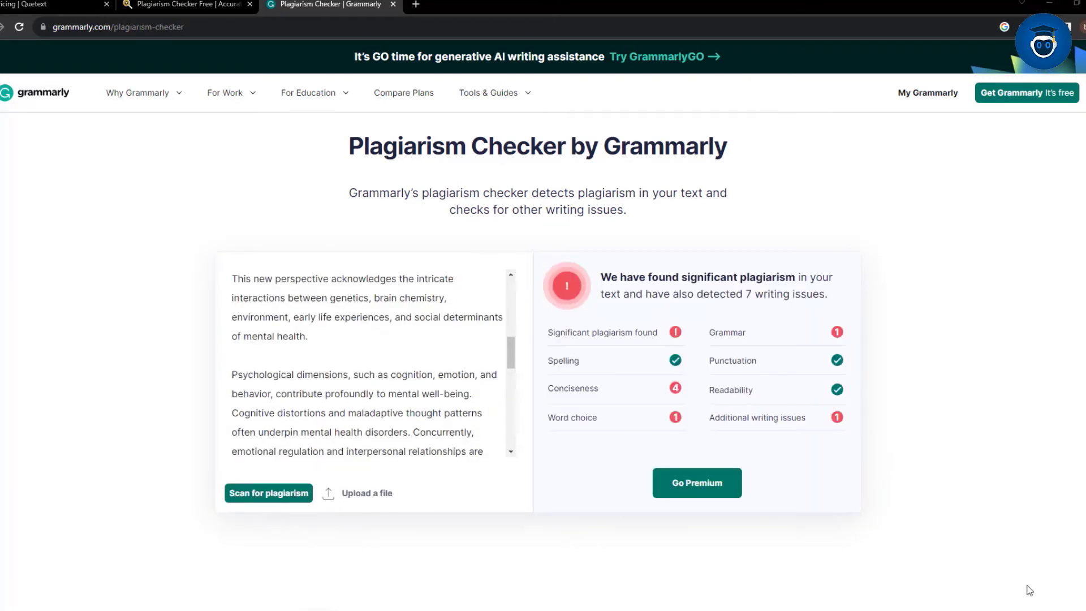
mouse_move(580, 543)
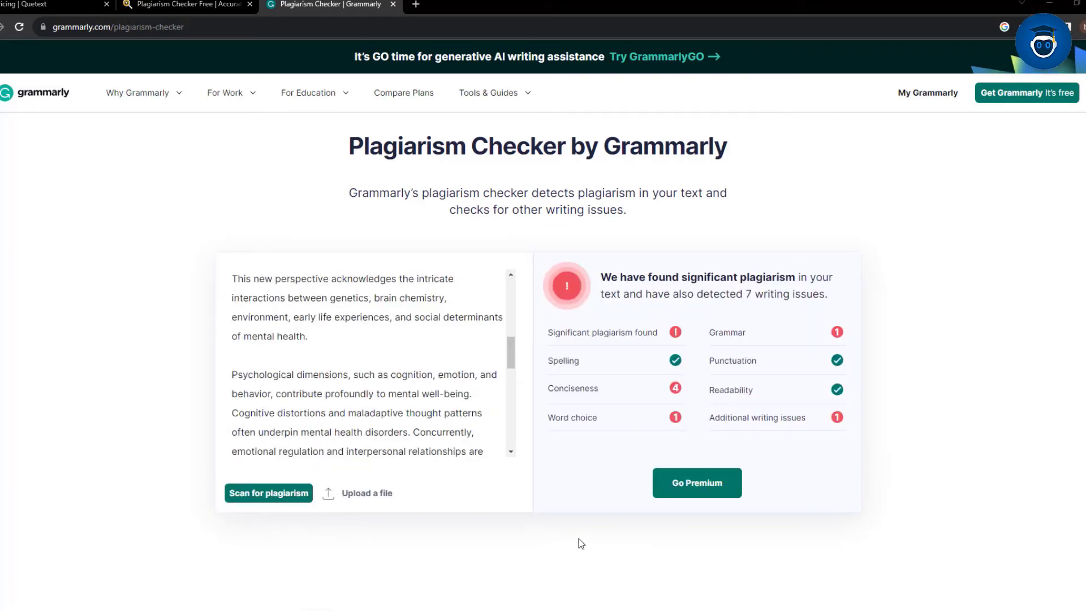
mouse_move(576, 541)
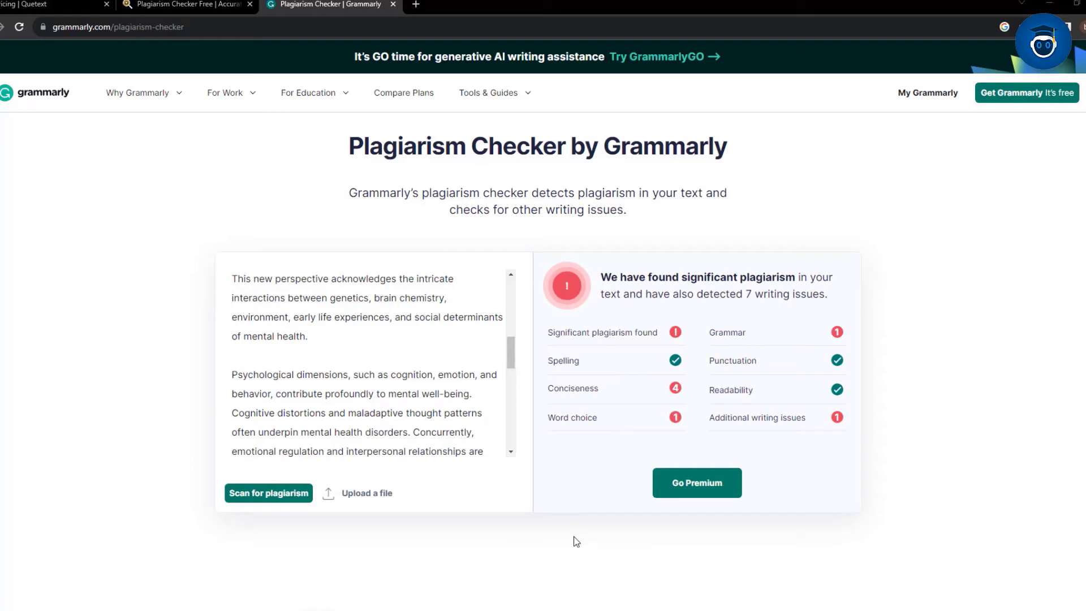
mouse_move(593, 544)
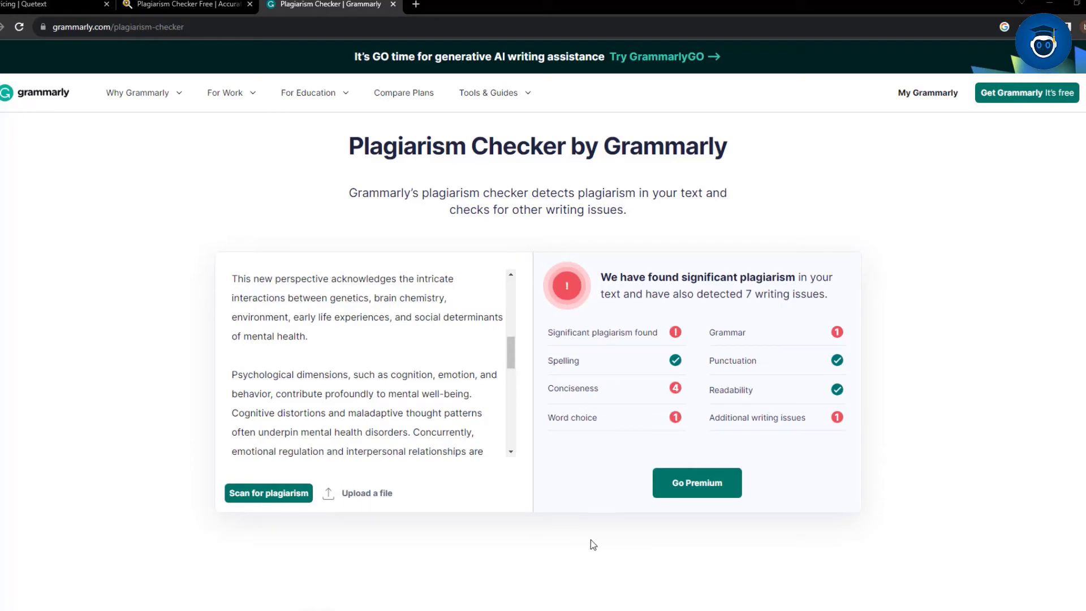
mouse_move(825, 559)
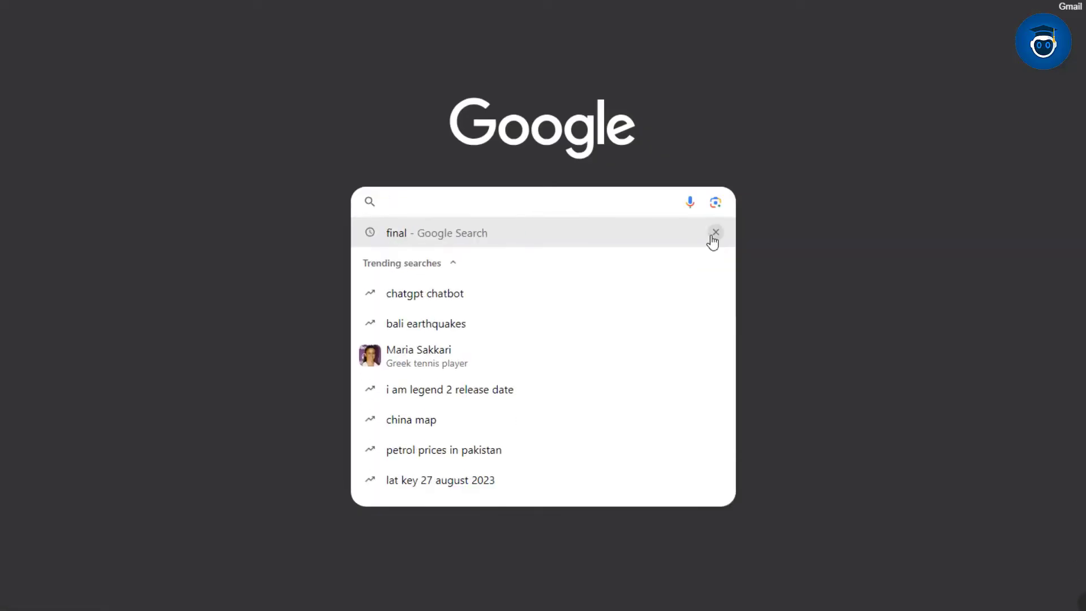
Search Google for 'What level of plagiarism is acceptable?' and read the 15% and 0% answers.
type("What level of pla")
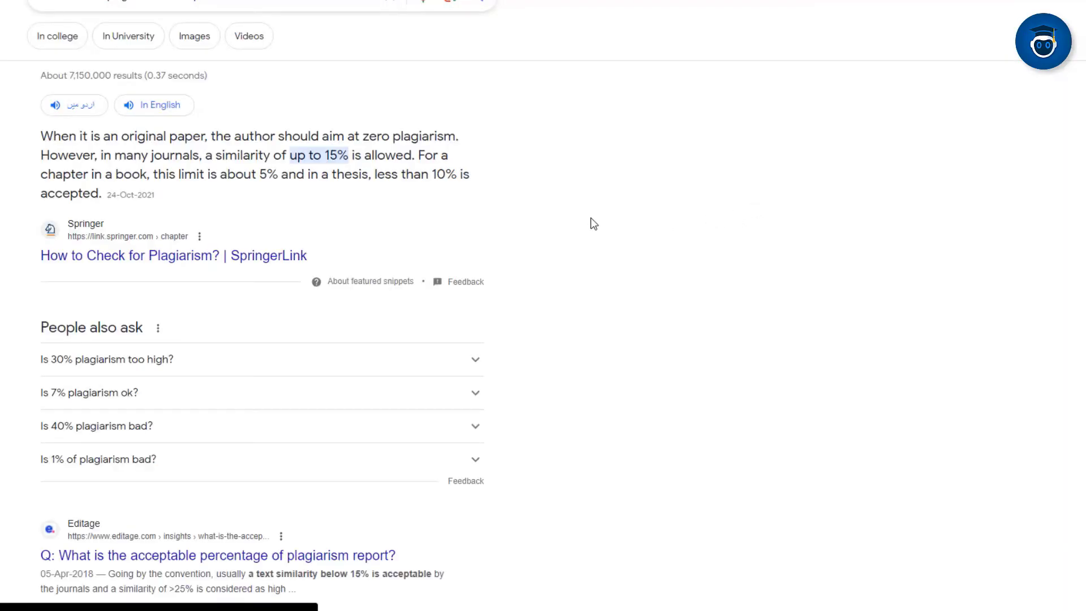
scroll("down", 3)
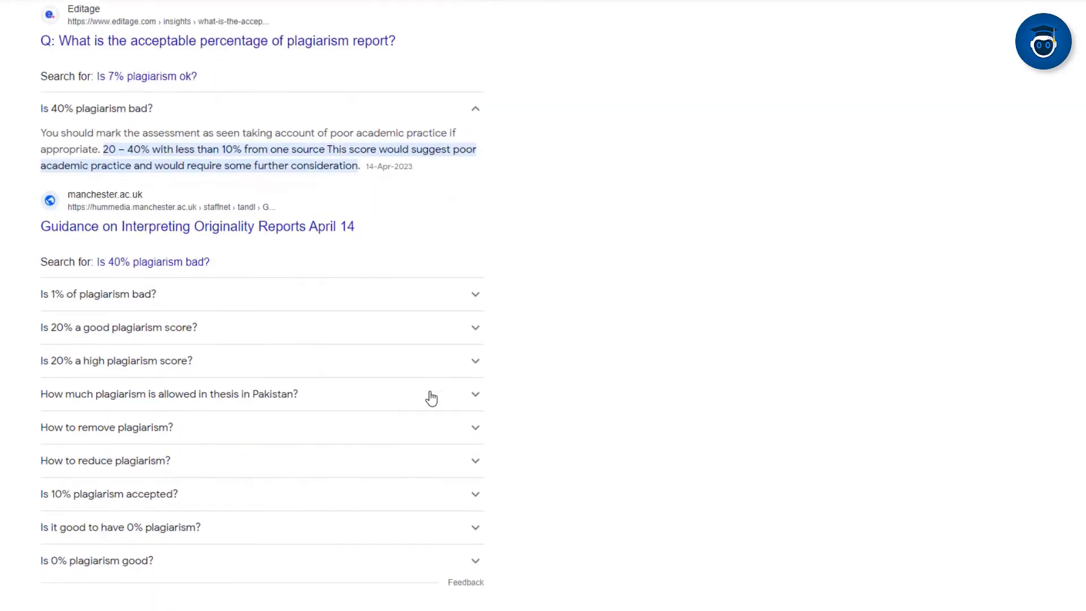
scroll("down", 3)
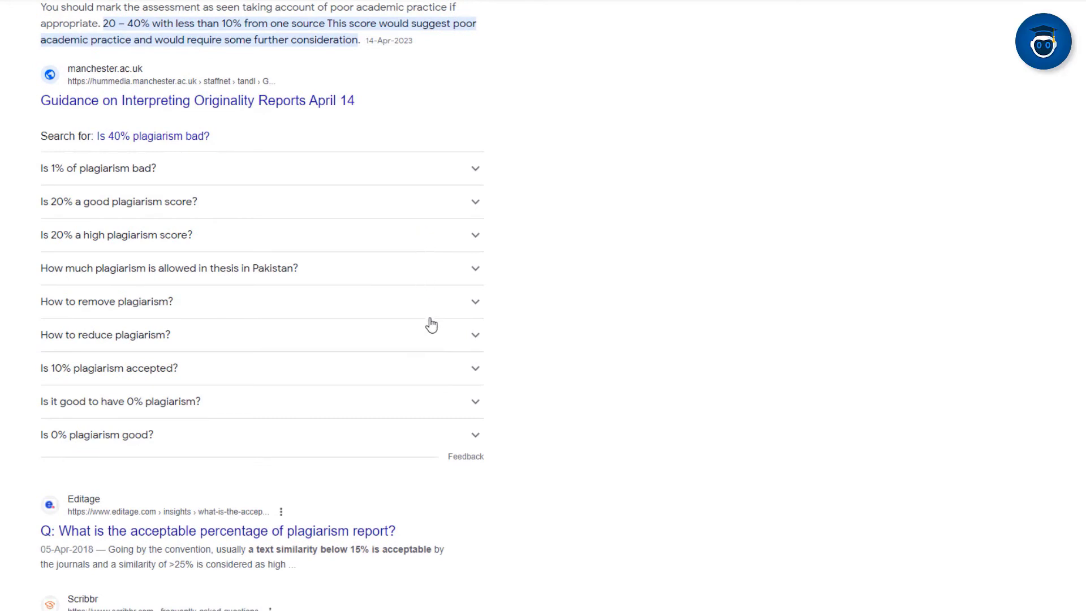
mouse_move(446, 452)
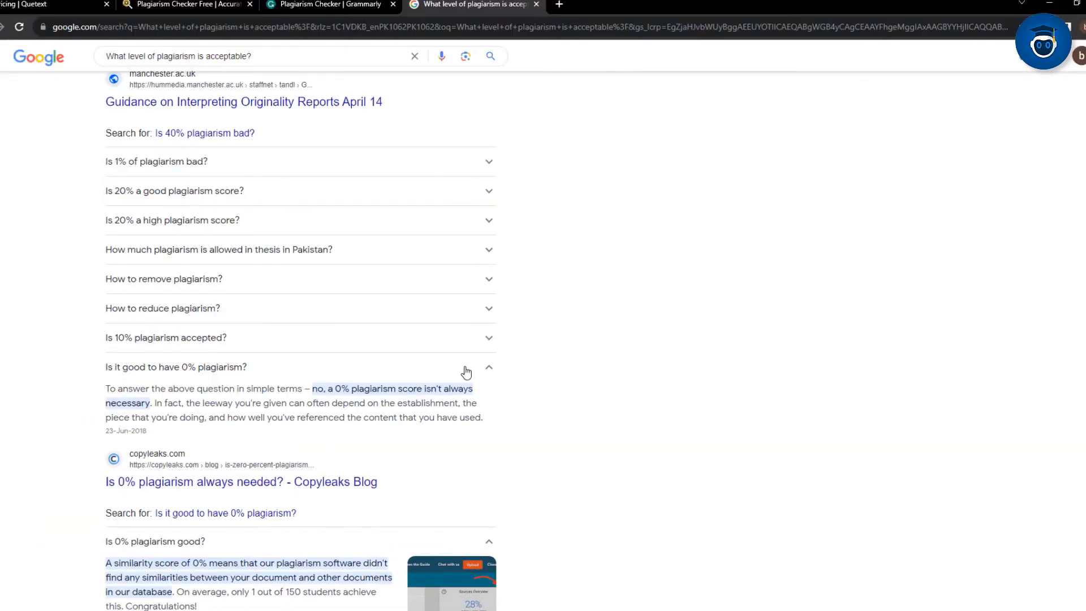
mouse_move(516, 373)
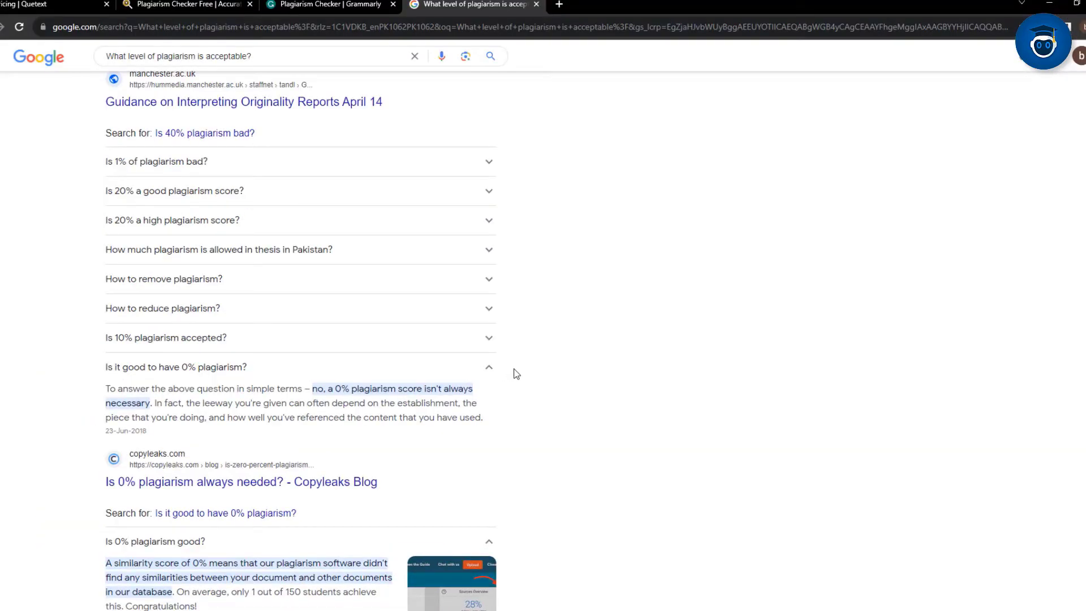
mouse_move(1049, 586)
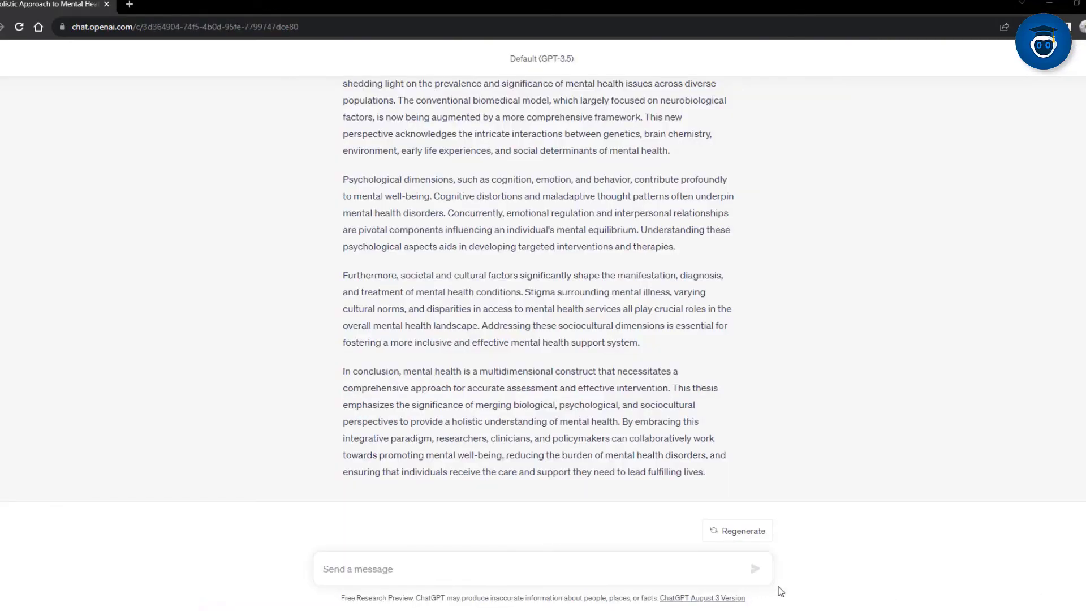
Ask ChatGPT to 'Rewrite content sans plagiarism.' and get a plagiarism-free thesis.
type("Rewrite conten")
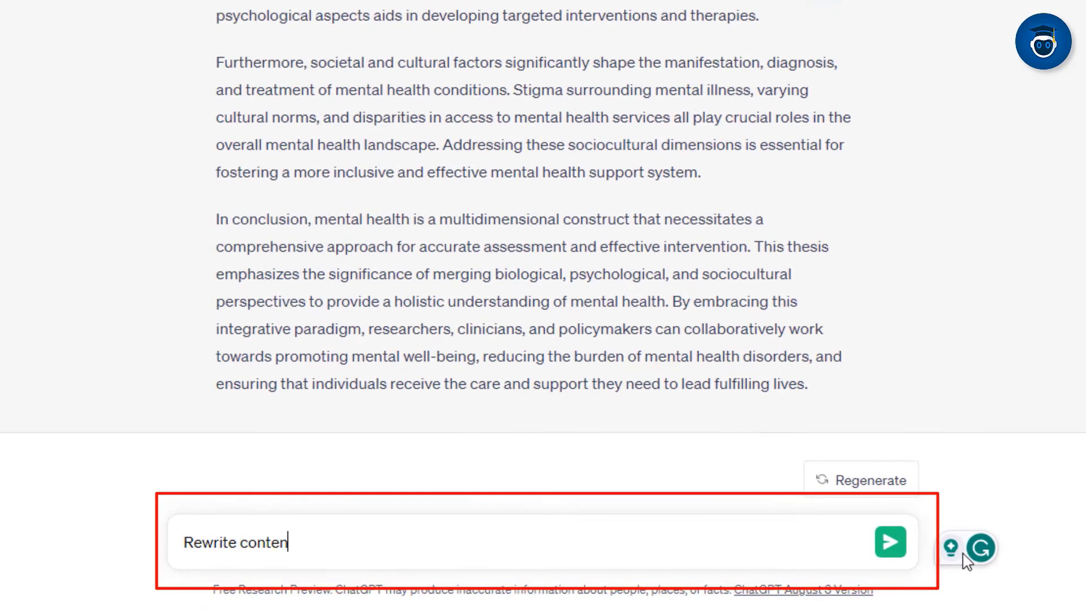
left_click(892, 543)
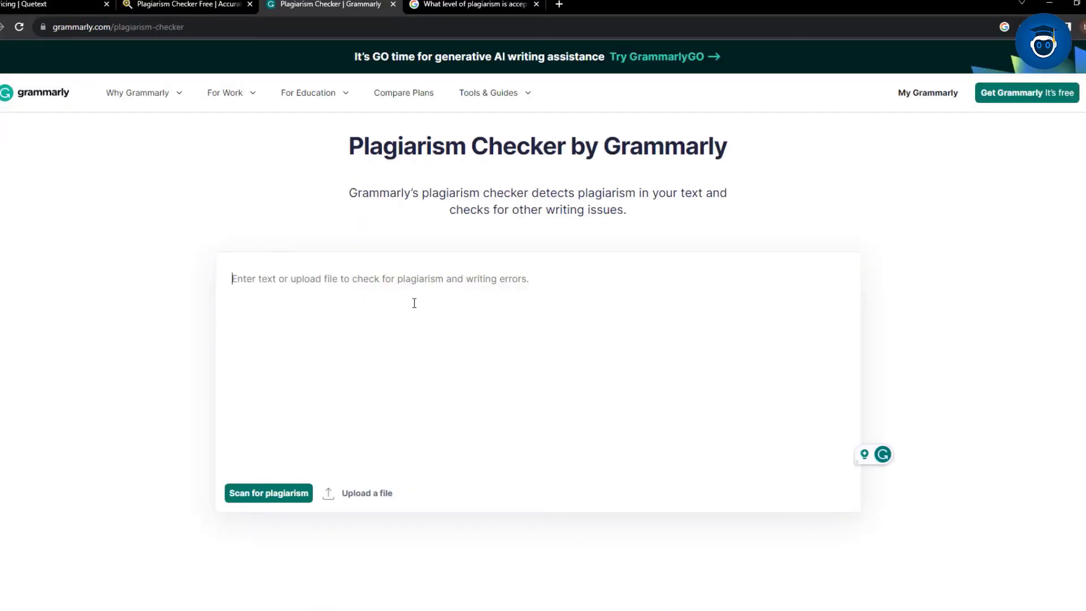
Request an outline for a 500-word essay on mental health and read through it.
left_click(268, 493)
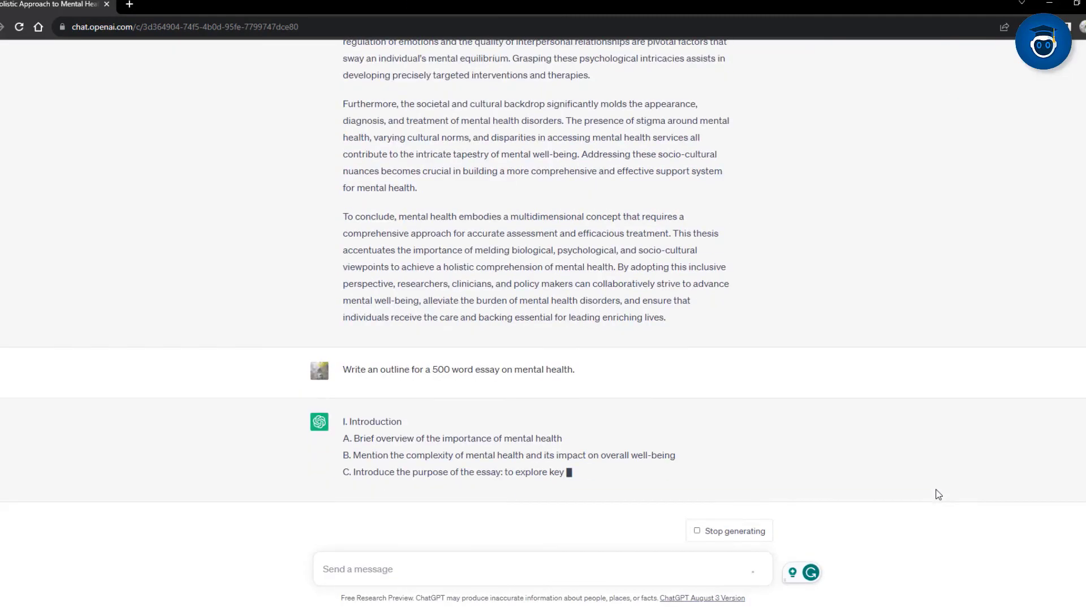
scroll("down", 3)
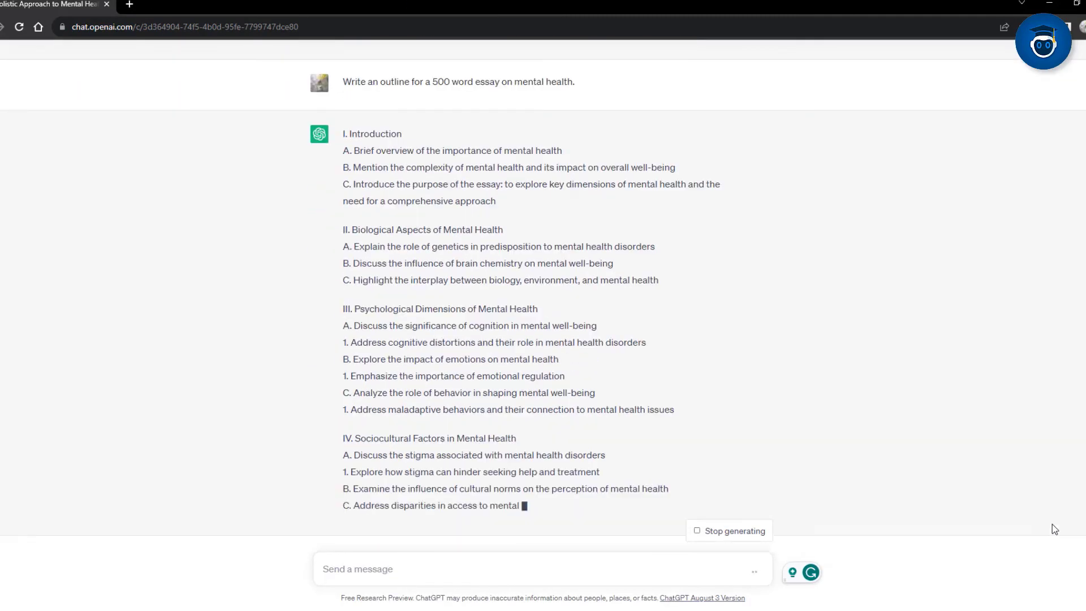
scroll("down", 3)
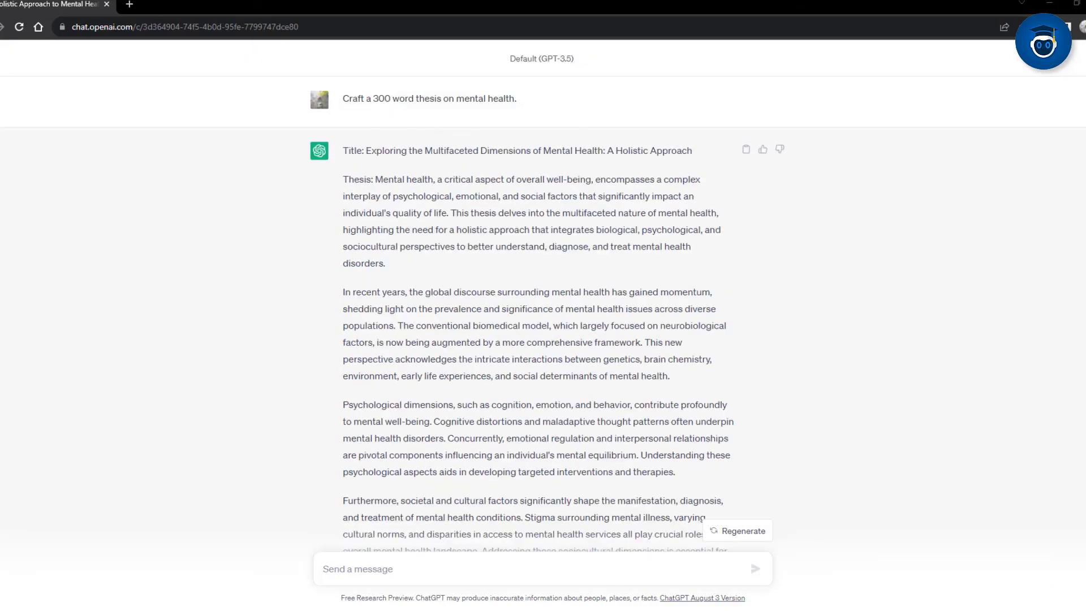
scroll("down", 3)
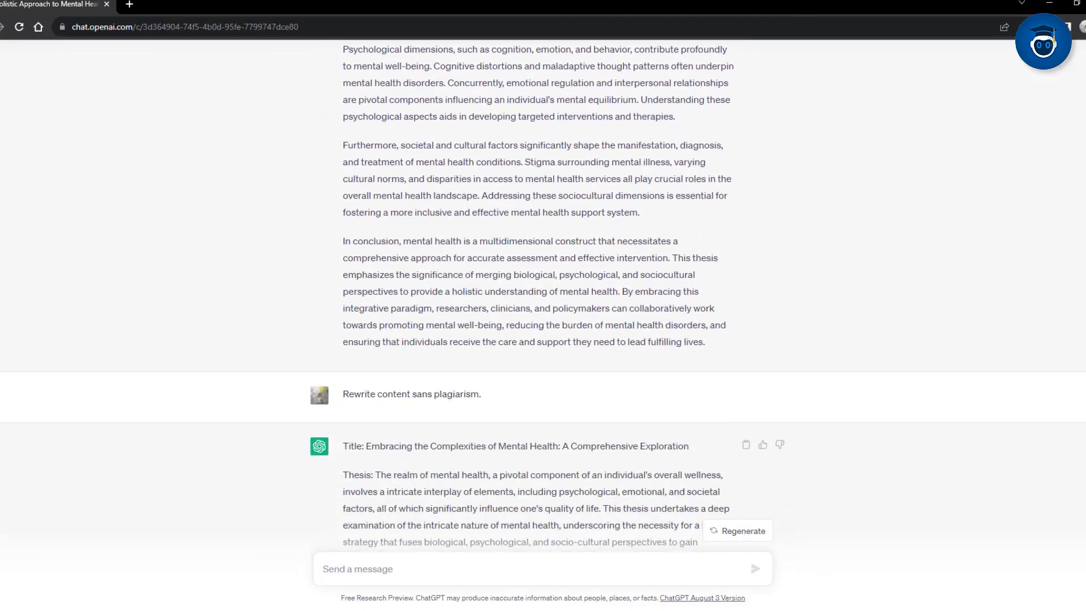